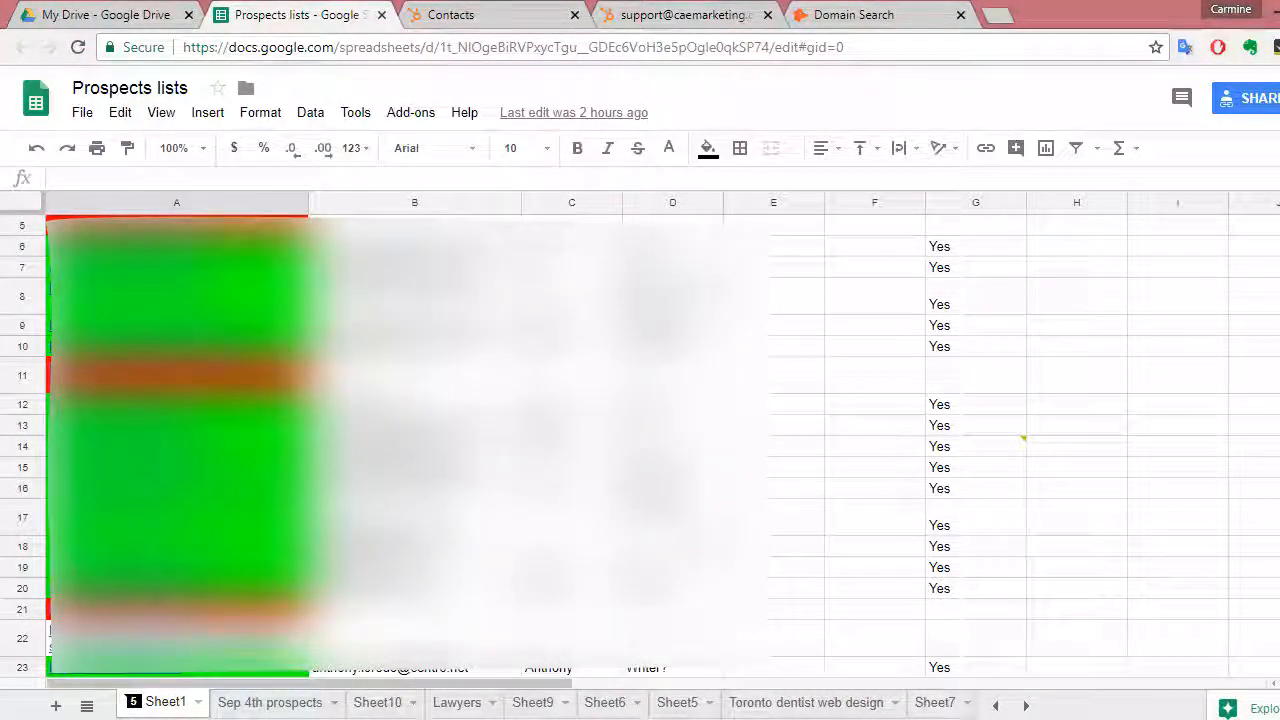
Step: Scroll through the prospects sheet's contacted-status column, then move to Hunter.io domain search
{"action": "scroll", "scroll_direction": "down", "scroll_amount": 3}
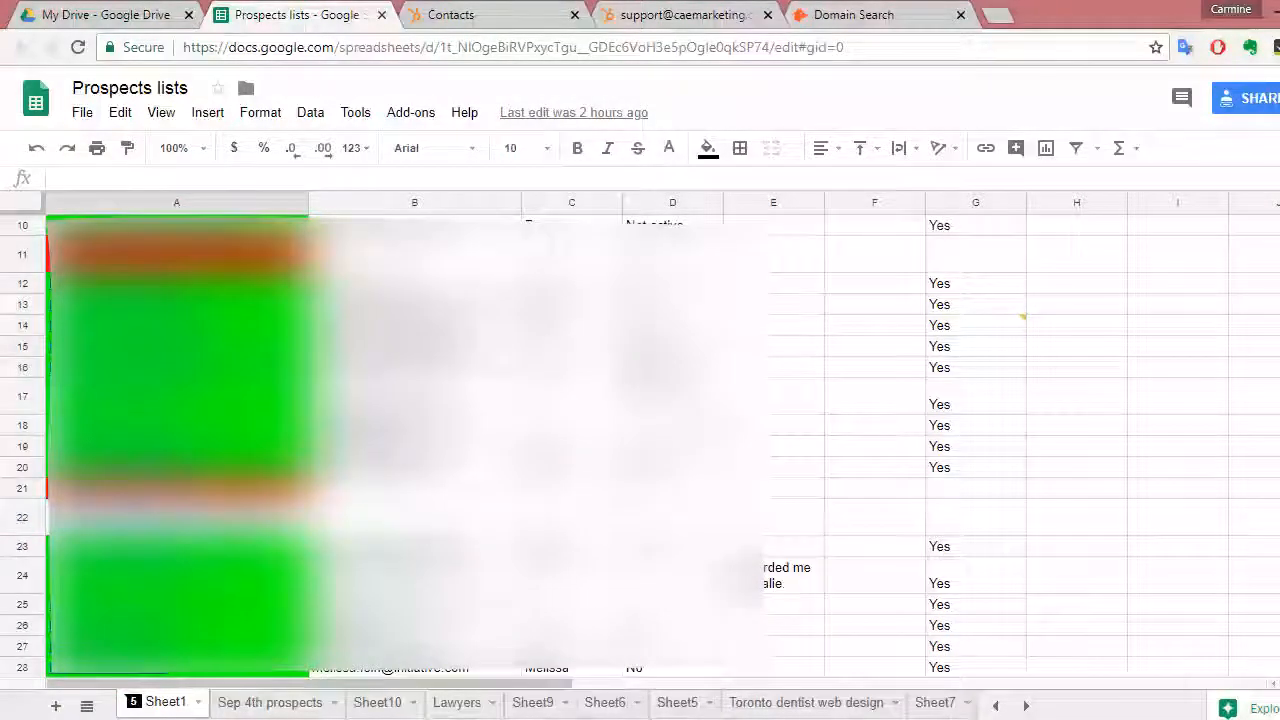
{"action": "scroll", "scroll_direction": "down", "scroll_amount": 3}
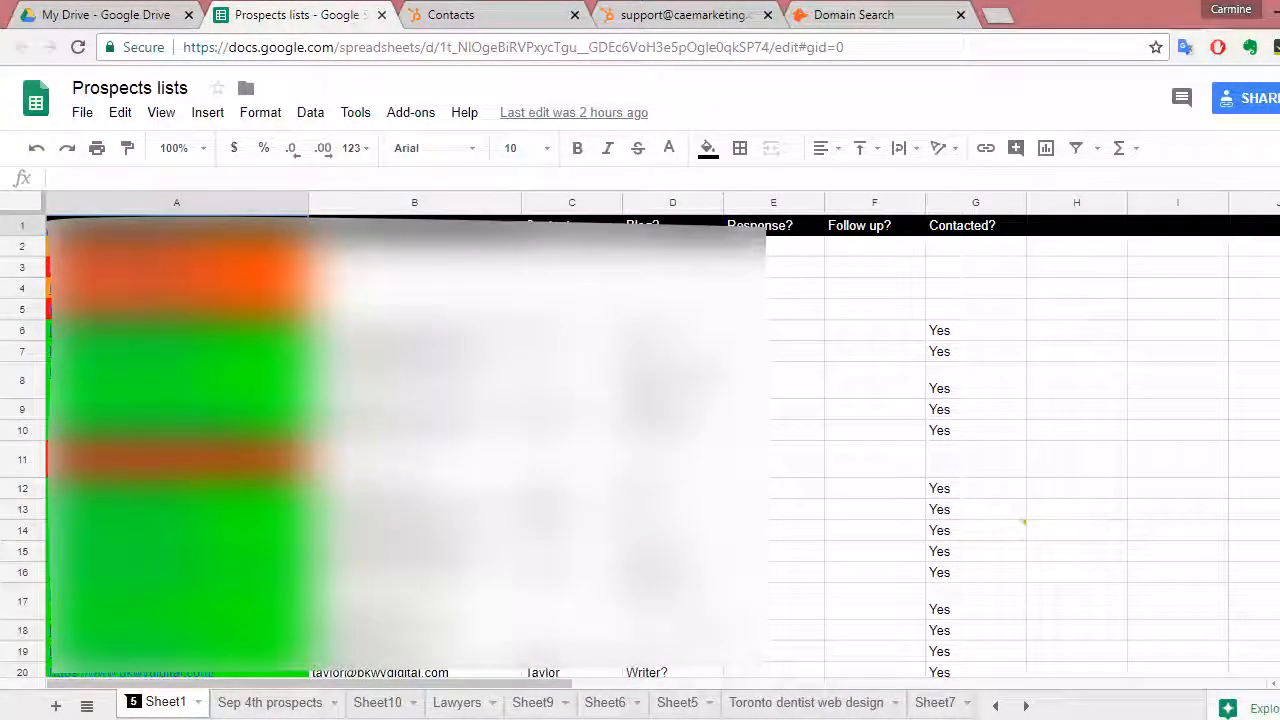
{"action": "scroll", "scroll_direction": "down", "scroll_amount": 3}
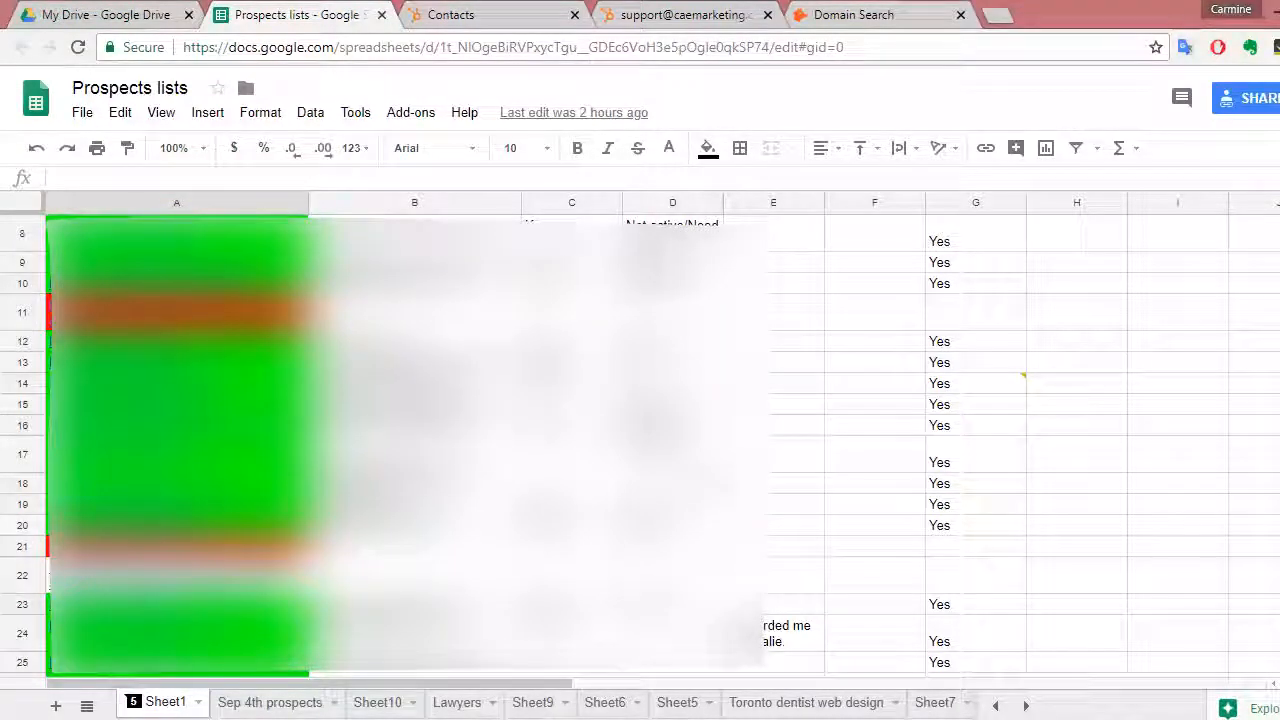
{"action": "left_click", "coordinate": [853, 14]}
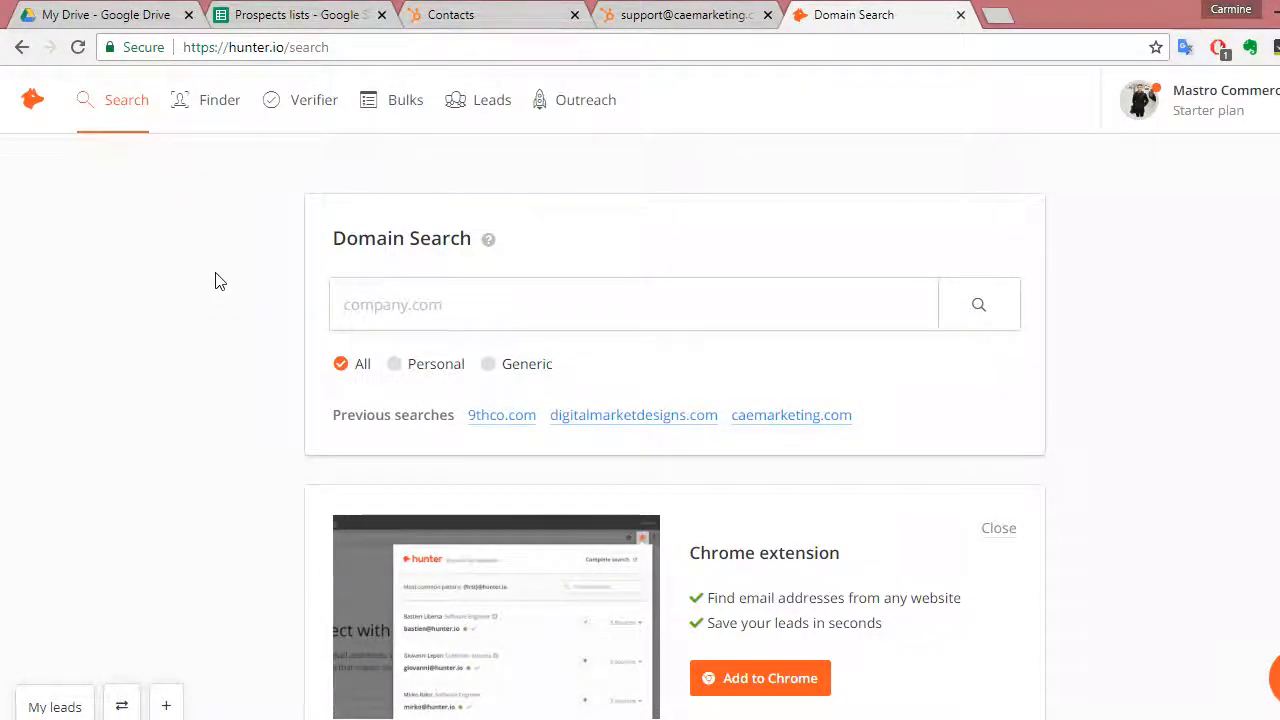
Step: Rerun the 9thco.com domain search, review its three verified emails, then return to the spreadsheet
{"action": "left_click", "coordinate": [501, 415]}
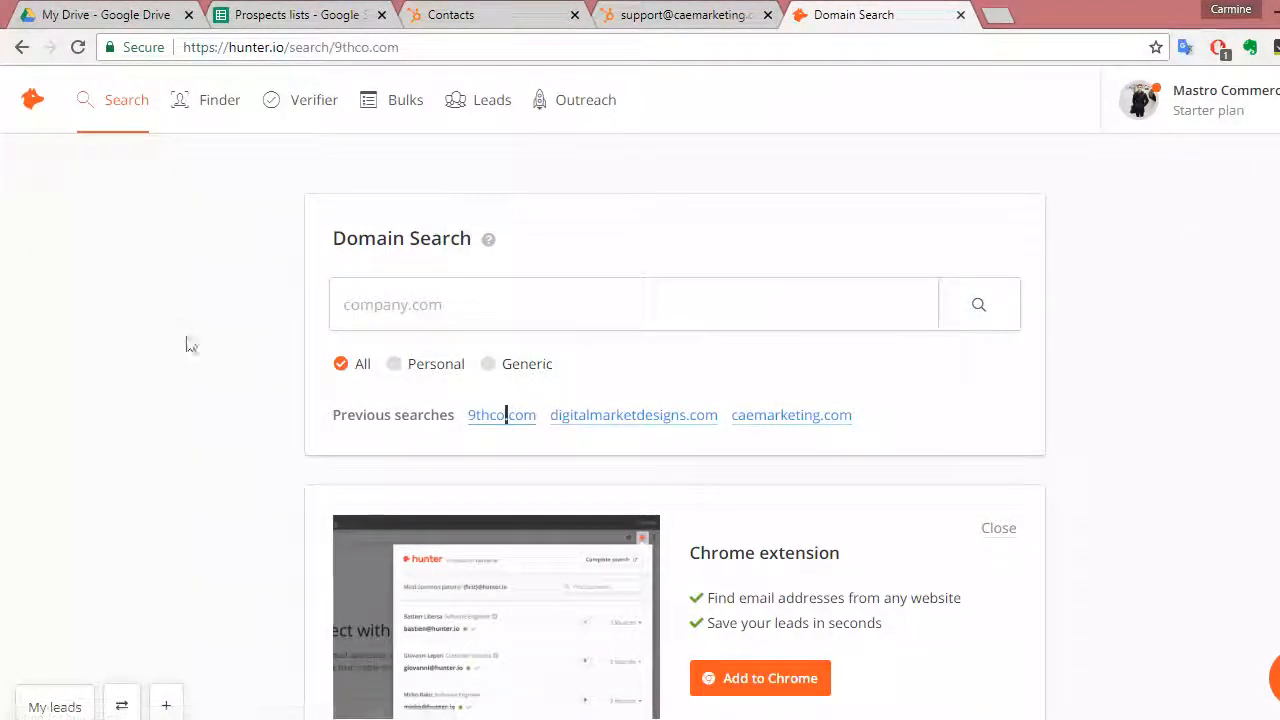
{"action": "left_click", "coordinate": [501, 414]}
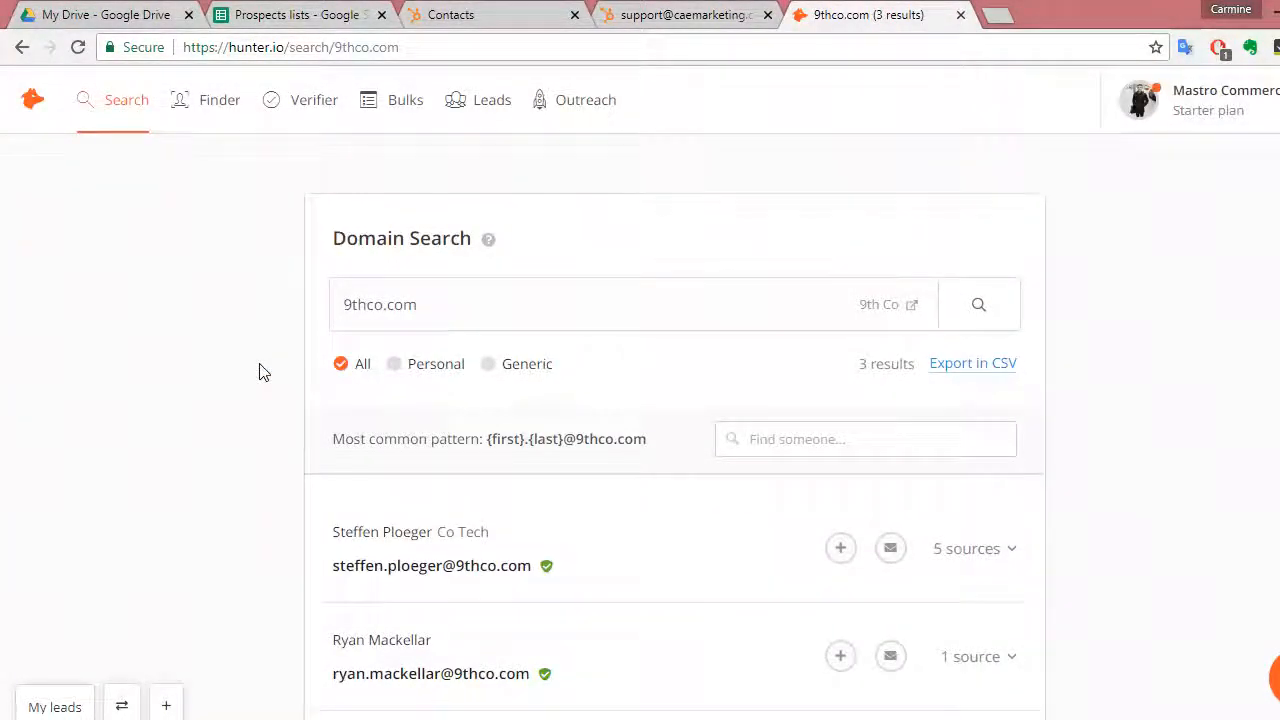
{"action": "scroll", "scroll_direction": "down", "scroll_amount": 3}
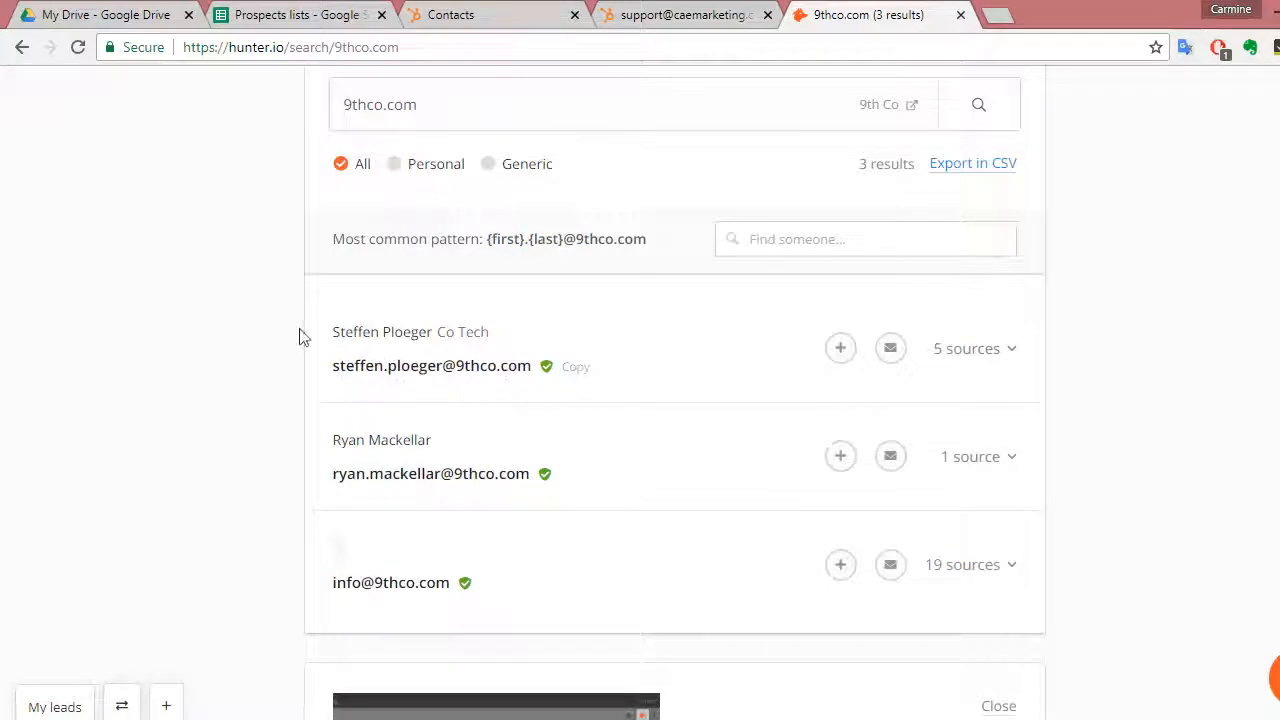
{"action": "left_click", "coordinate": [297, 14]}
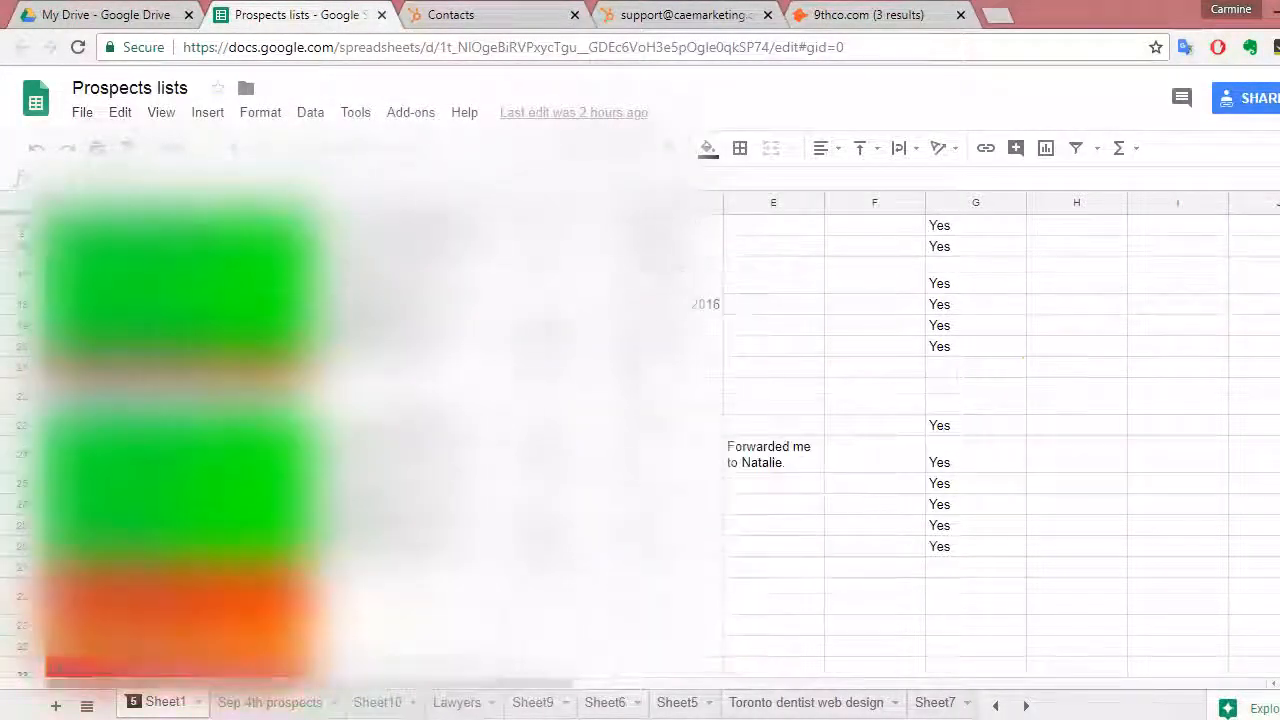
Step: Cycle through the Sheets, Hunter.io and HubSpot tabs, ending on the 26 imported contacts
{"action": "scroll", "scroll_direction": "down", "scroll_amount": 3}
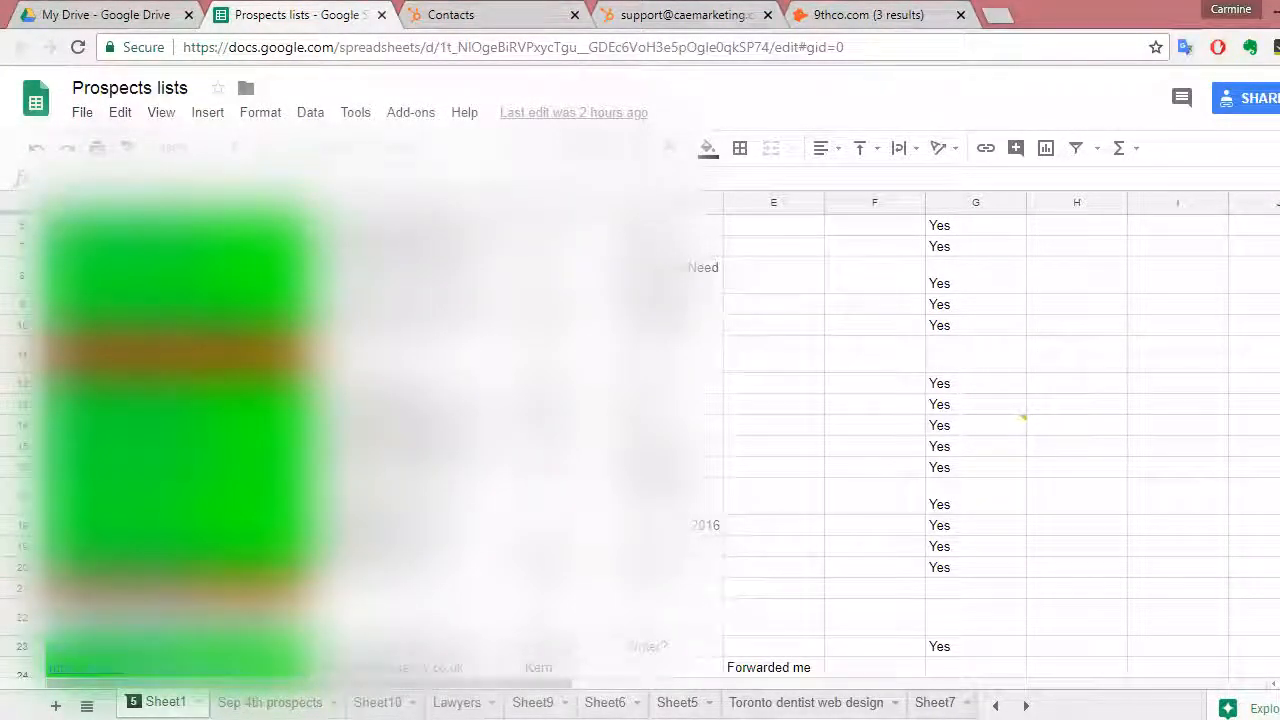
{"action": "left_click", "coordinate": [450, 14]}
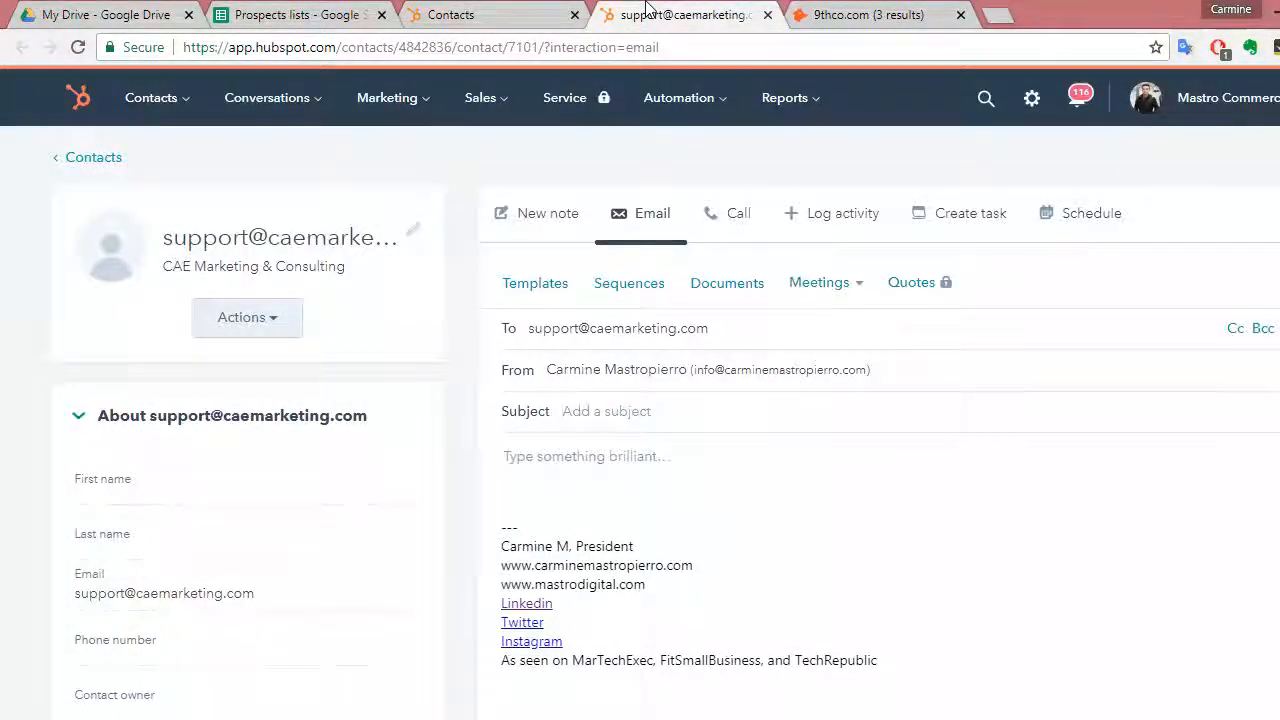
{"action": "left_click", "coordinate": [450, 14]}
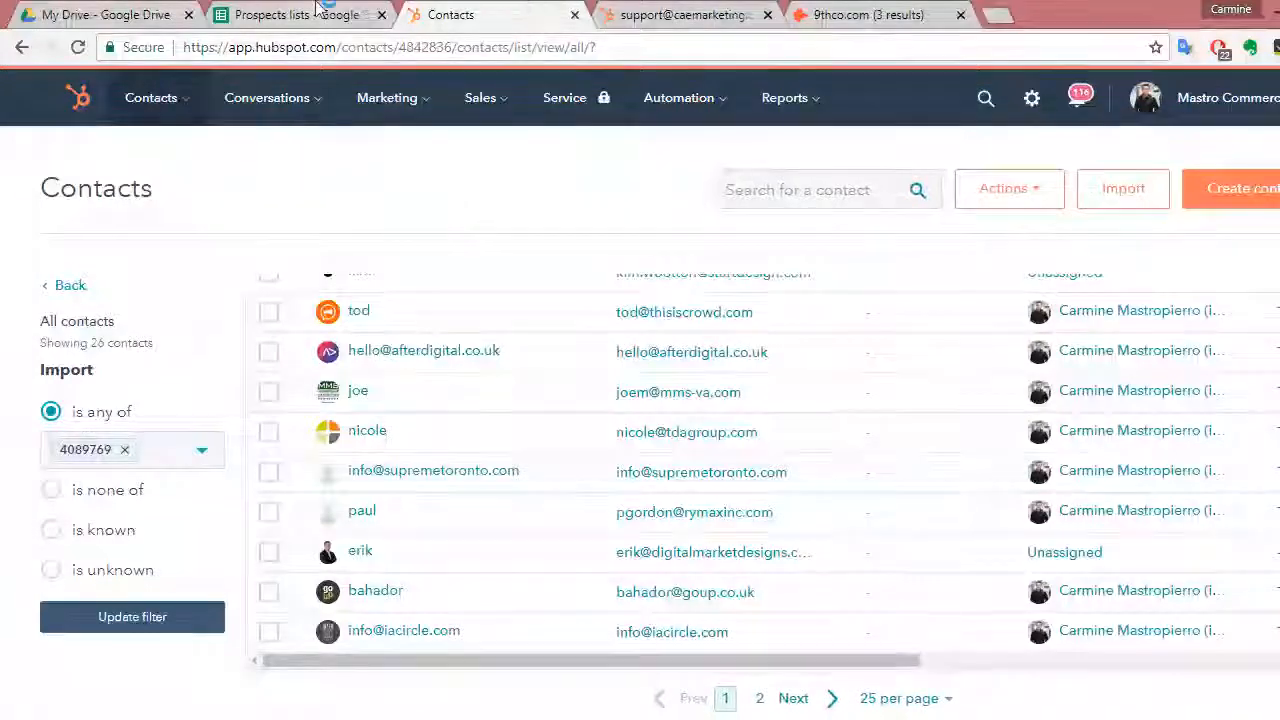
{"action": "left_click", "coordinate": [290, 14]}
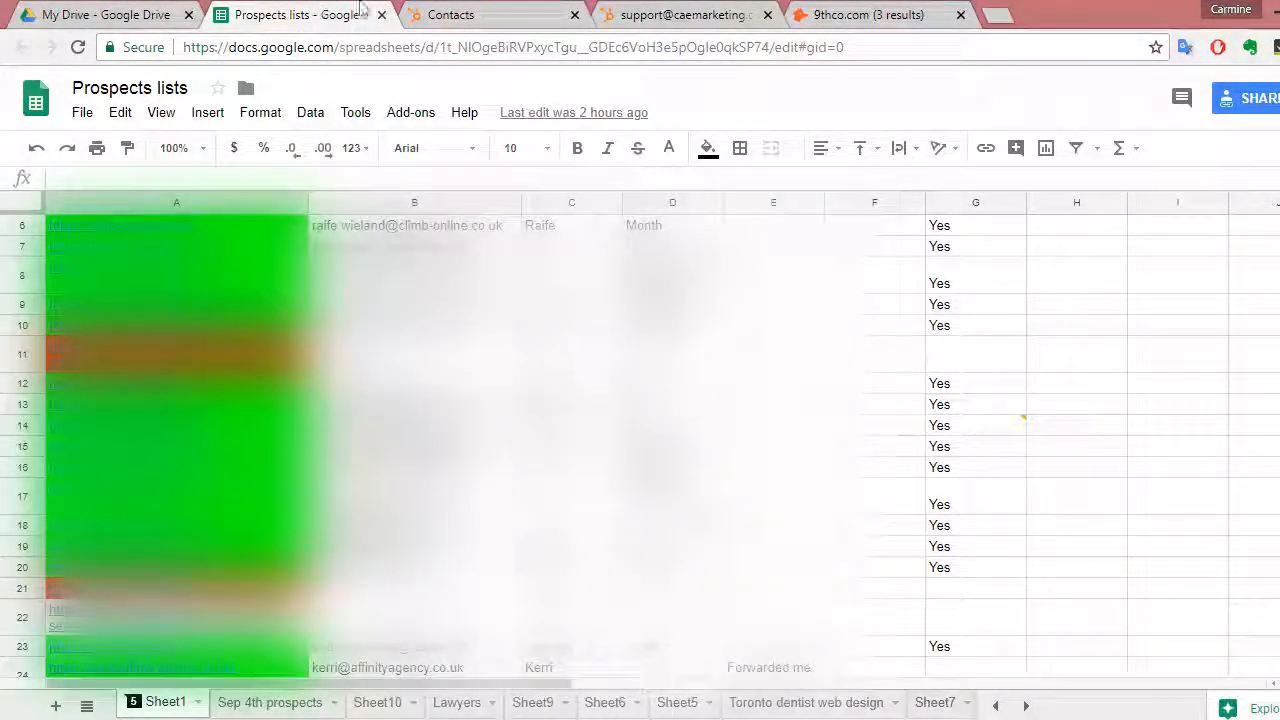
{"action": "left_click", "coordinate": [867, 14]}
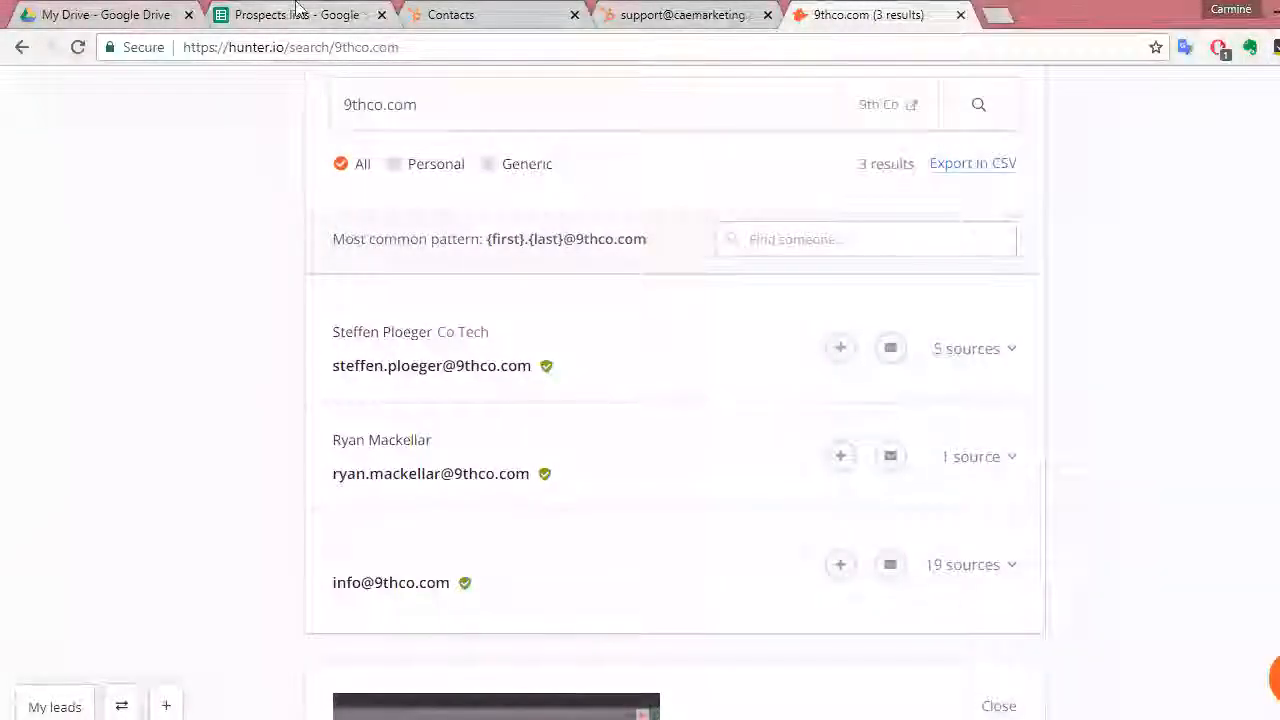
{"action": "left_click", "coordinate": [290, 14]}
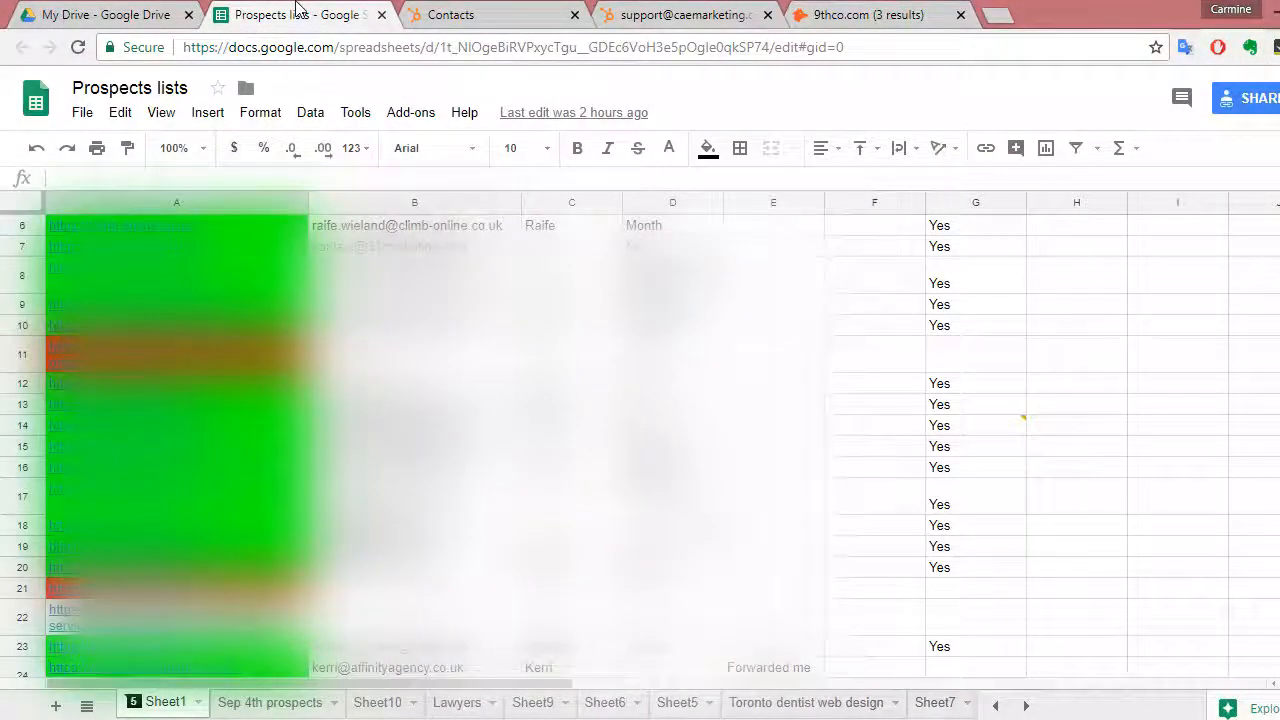
{"action": "left_click", "coordinate": [450, 14]}
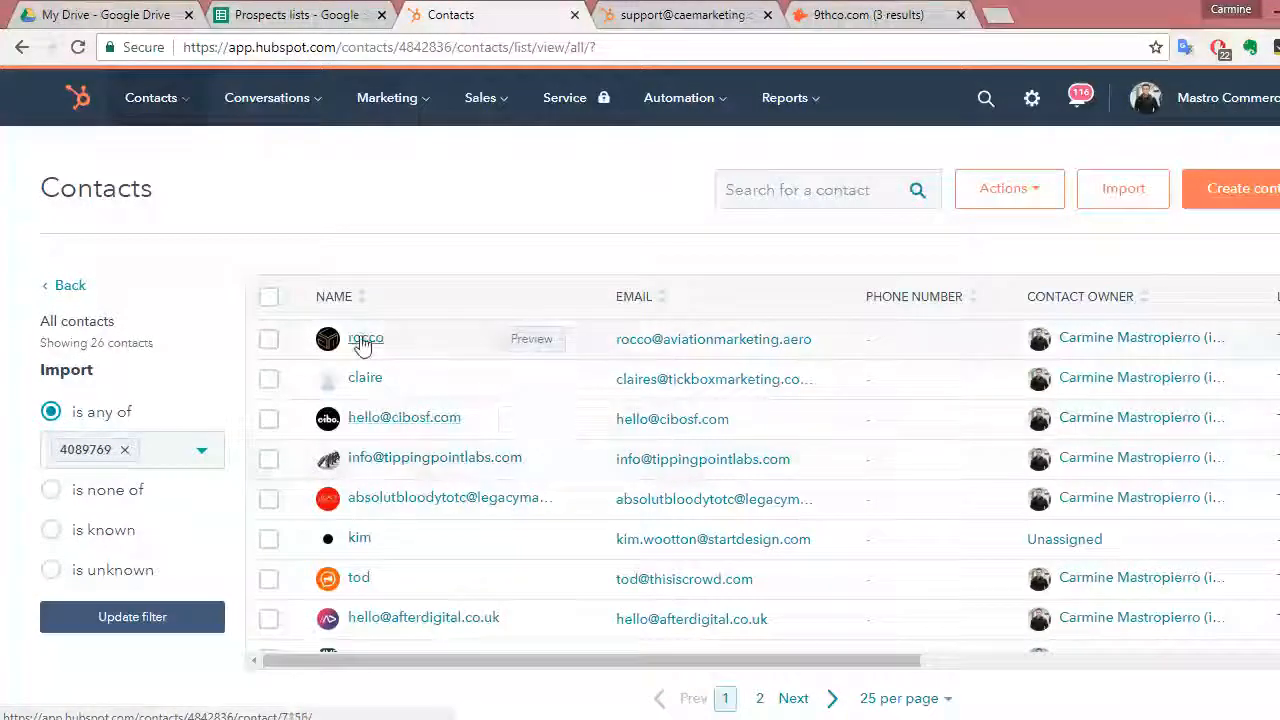
Step: Open rocco's contact record and expand the tracked outreach email in his timeline
{"action": "left_click", "coordinate": [365, 338]}
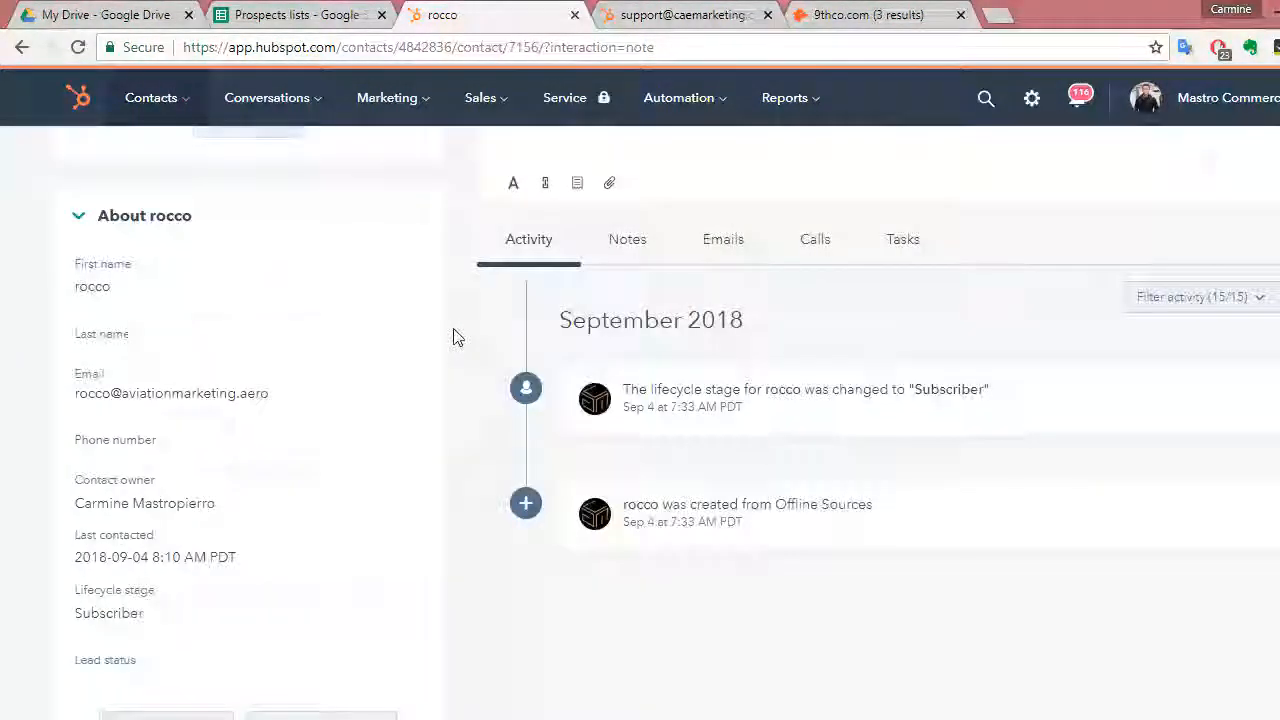
{"action": "scroll", "scroll_direction": "down", "scroll_amount": 3}
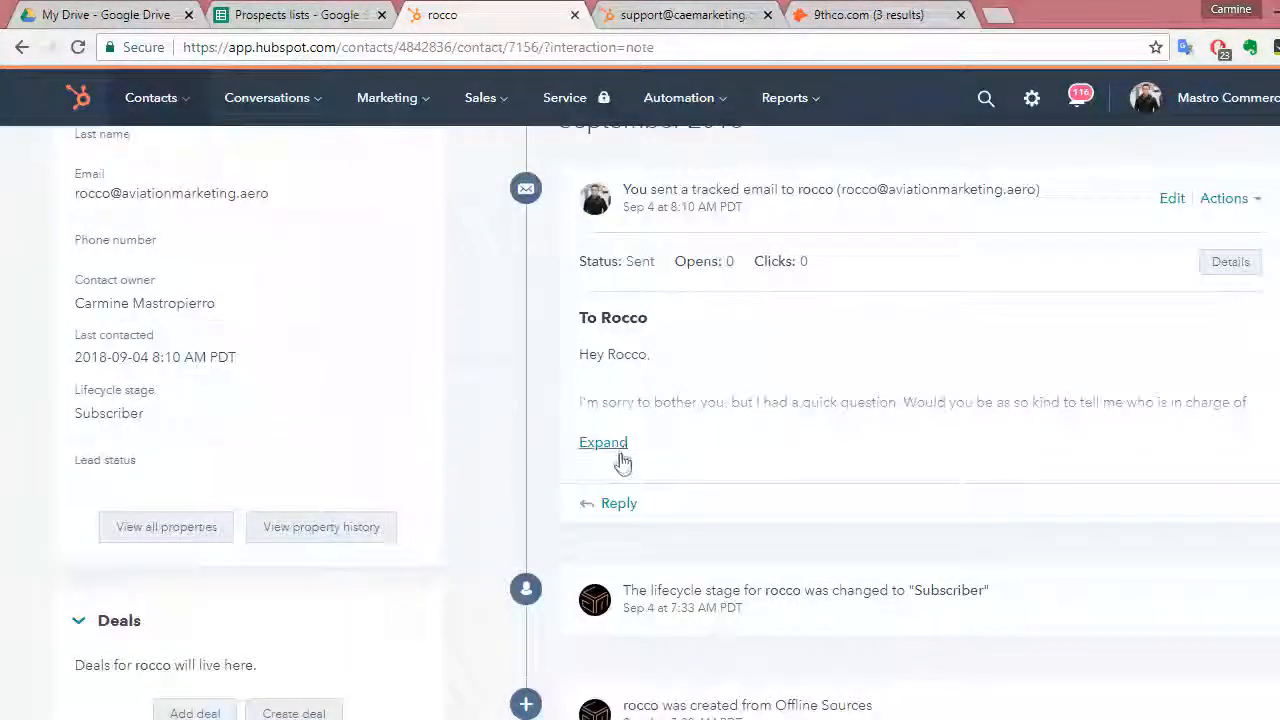
{"action": "left_click", "coordinate": [603, 442]}
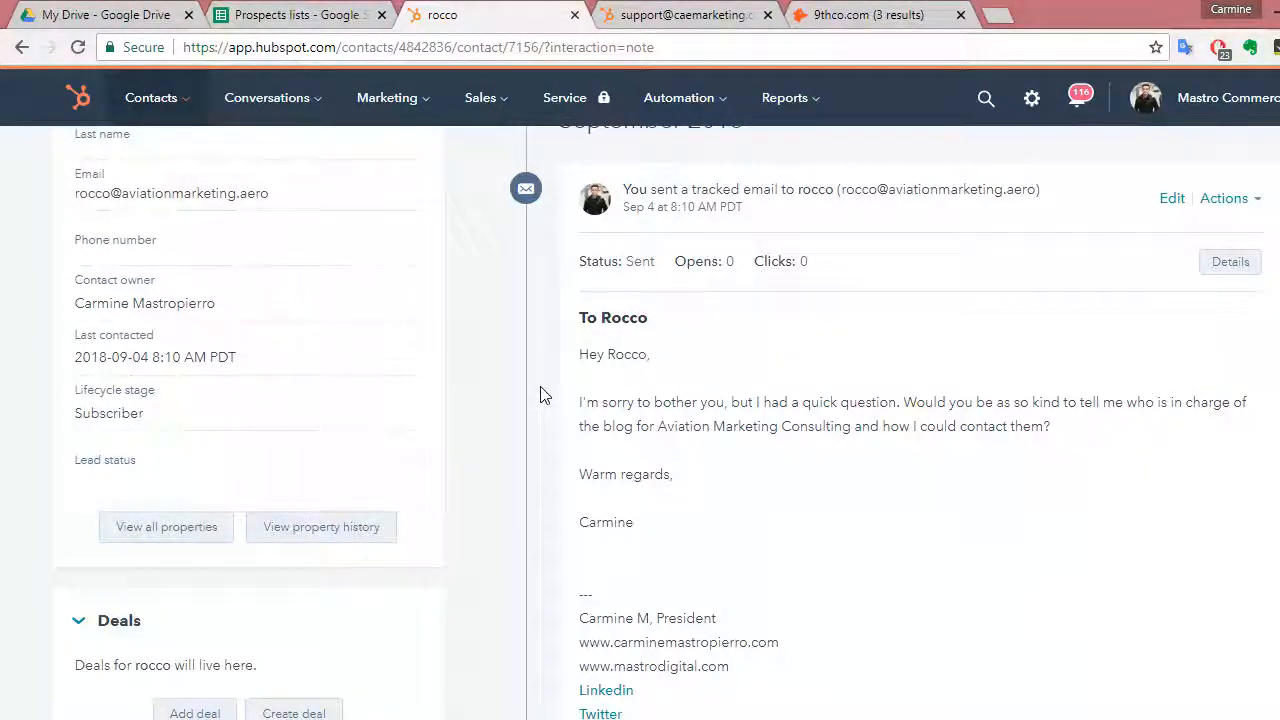
{"action": "scroll", "scroll_direction": "down", "scroll_amount": 3}
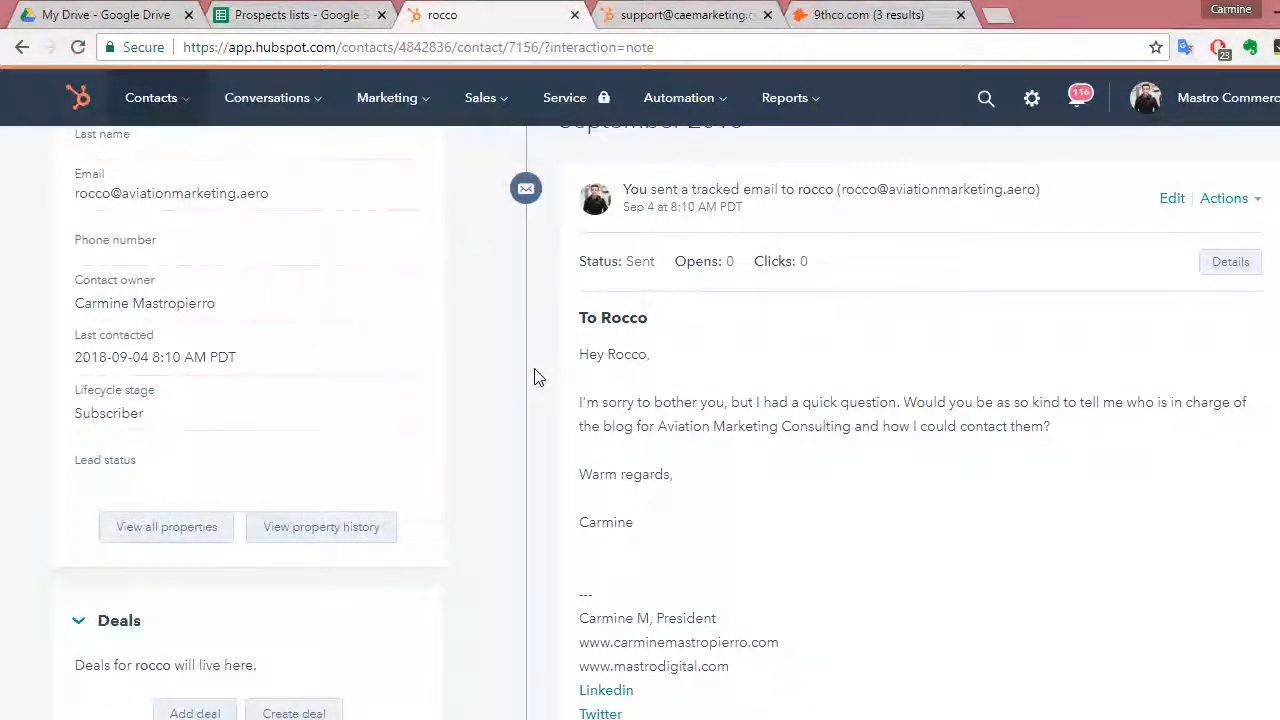
{"action": "mouse_move", "coordinate": [638, 377]}
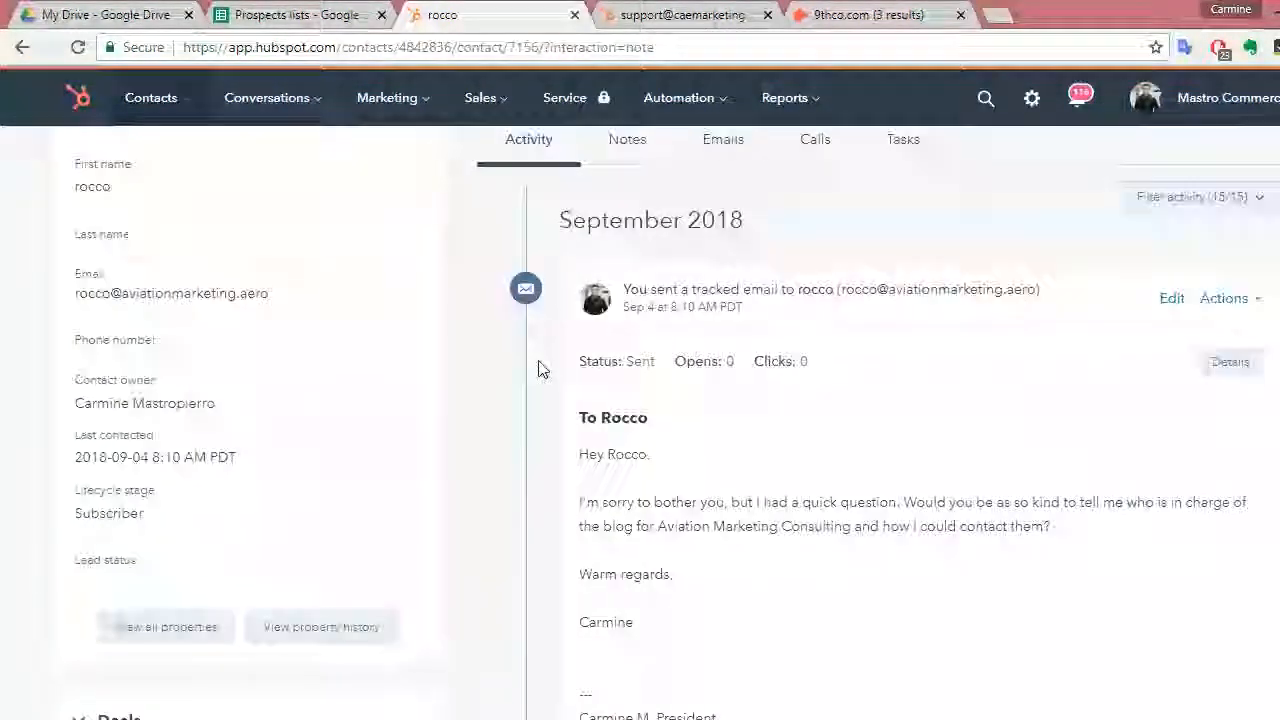
{"action": "scroll", "scroll_direction": "down", "scroll_amount": 3}
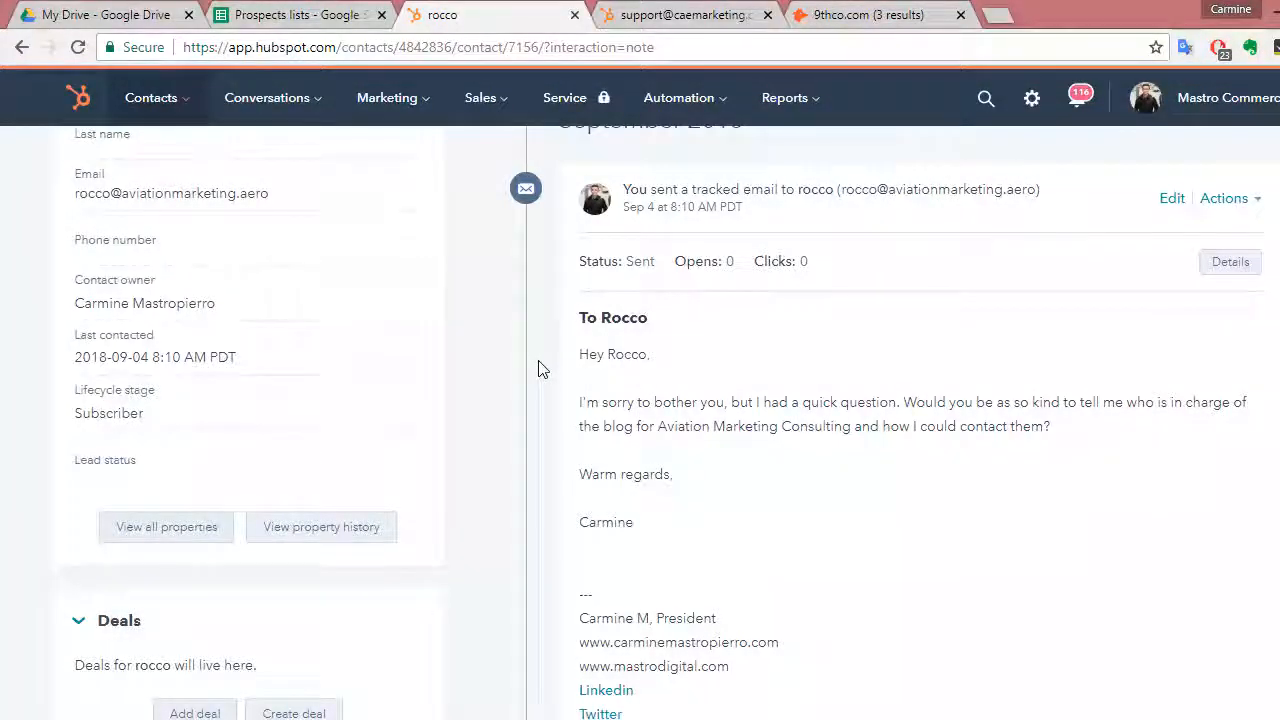